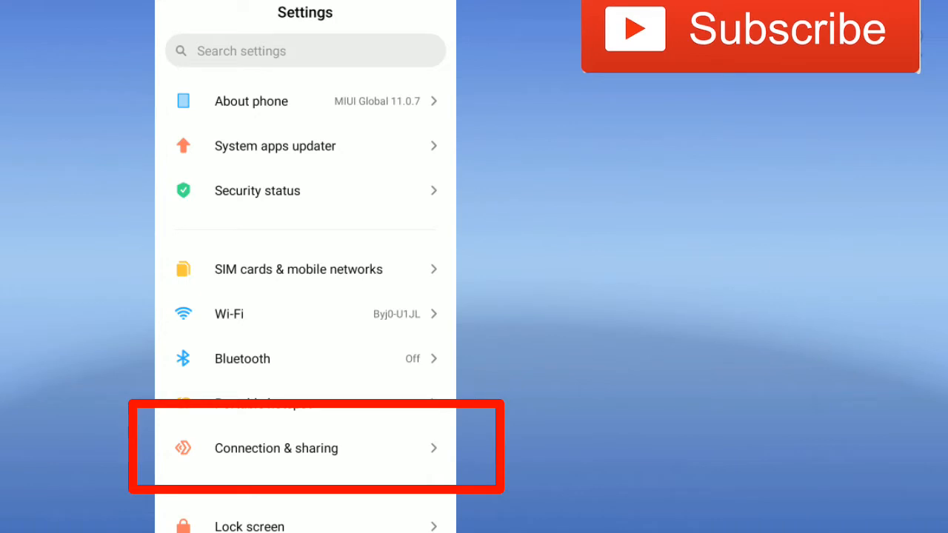
Scroll the main Settings list down and open Connection & sharing.
scroll(down, 3)
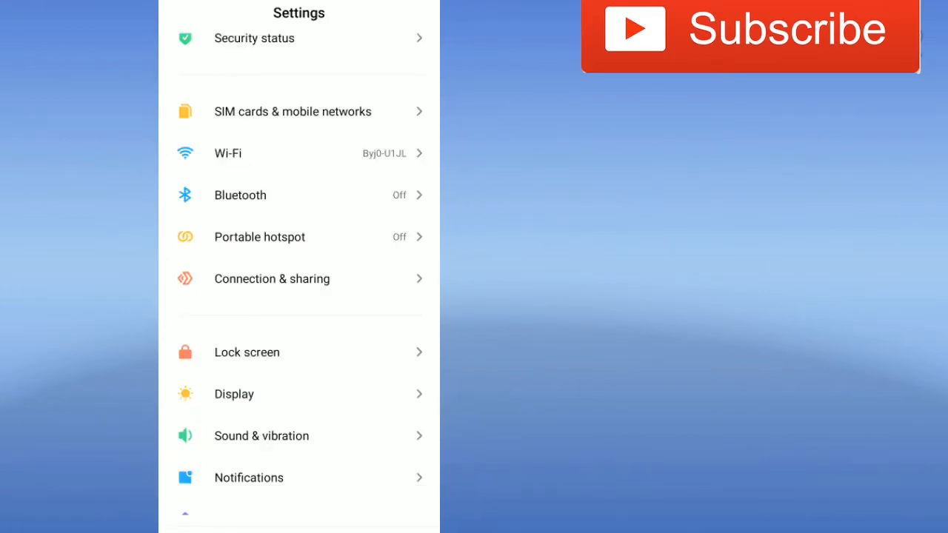
click(272, 278)
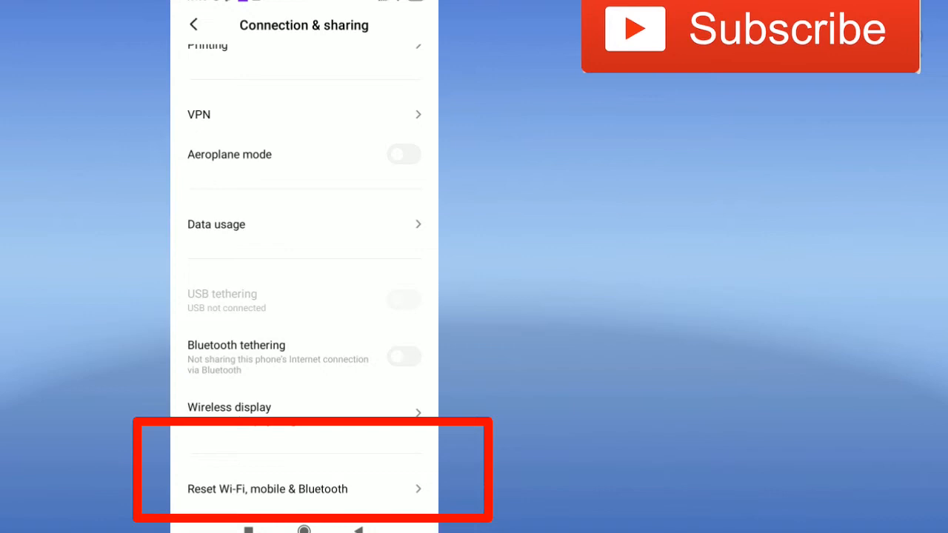
Open the Reset Wi-Fi, mobile & Bluetooth page from Connection & sharing.
click(267, 489)
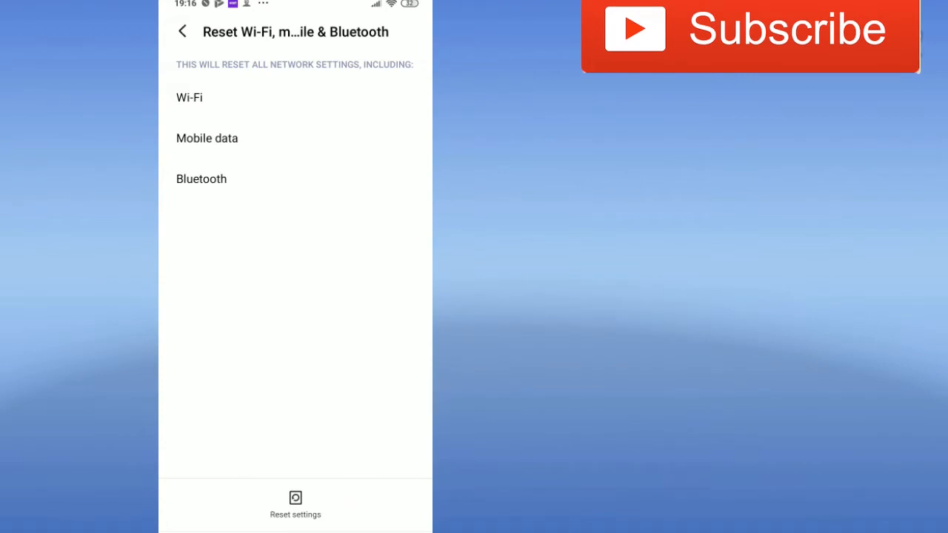
Tap Reset settings to bring up the Reset? confirmation for all network settings.
click(295, 504)
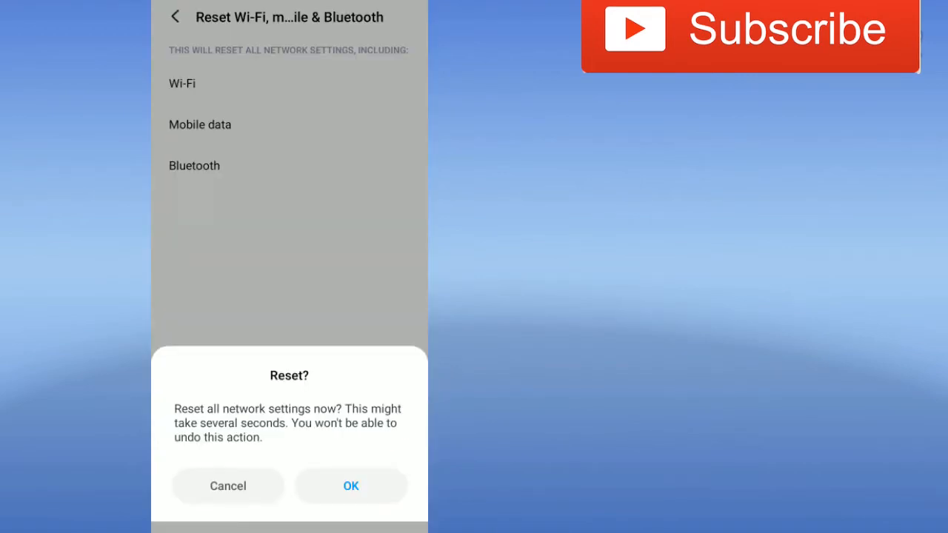